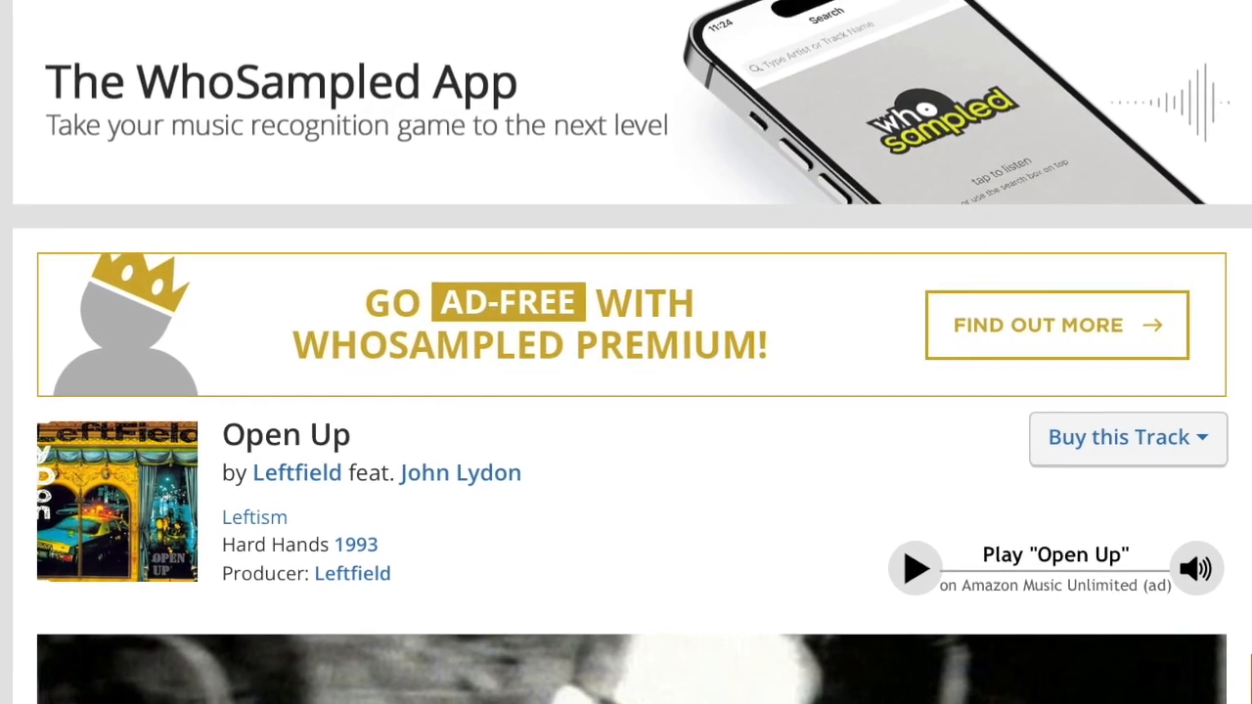
- Scroll the WhoSampled Open Up page to the section listing Talkin' All That Jazz and Amen, Brother
{"action": "scroll", "scroll_direction": "down", "scroll_amount": 3}
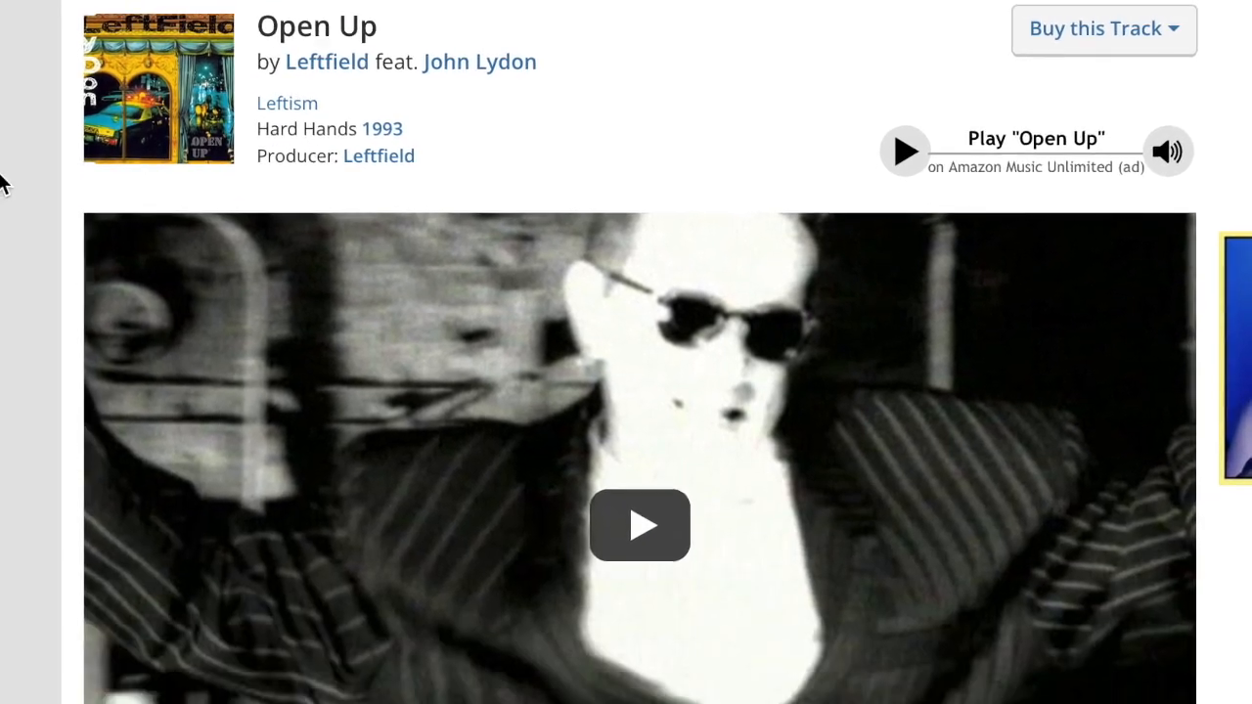
{"action": "scroll", "scroll_direction": "down", "scroll_amount": 3}
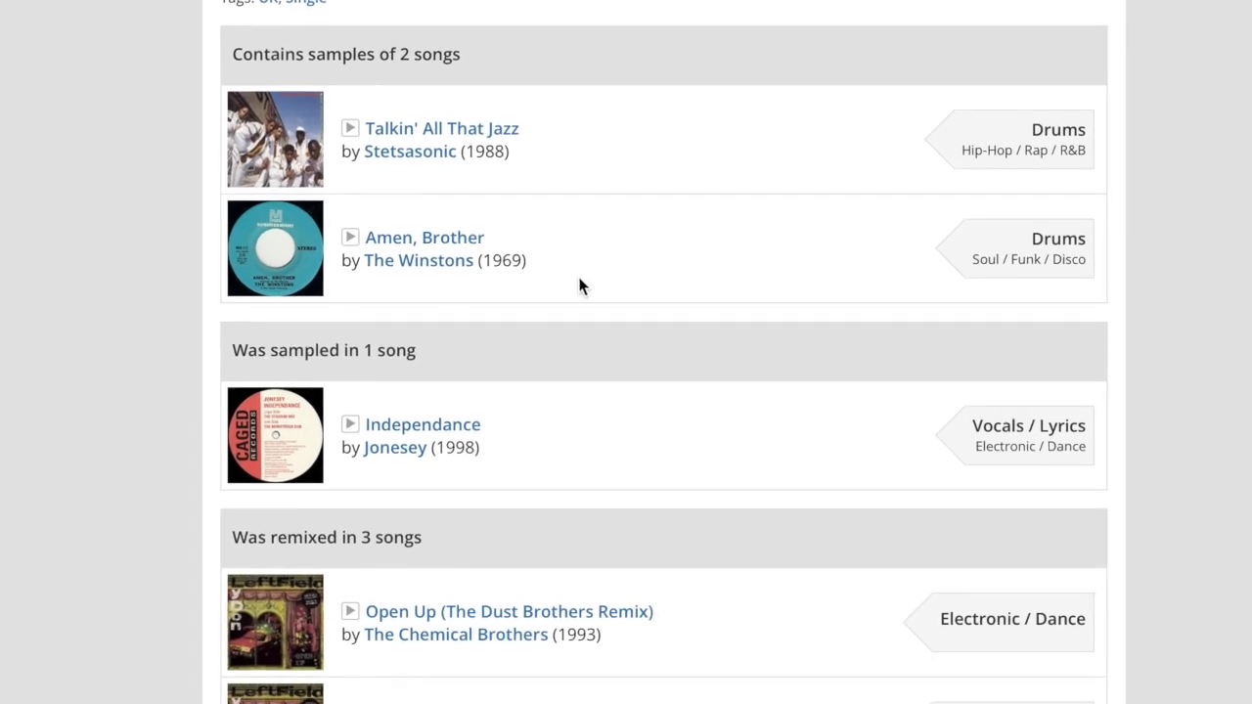
{"action": "scroll", "scroll_direction": "down", "scroll_amount": 3}
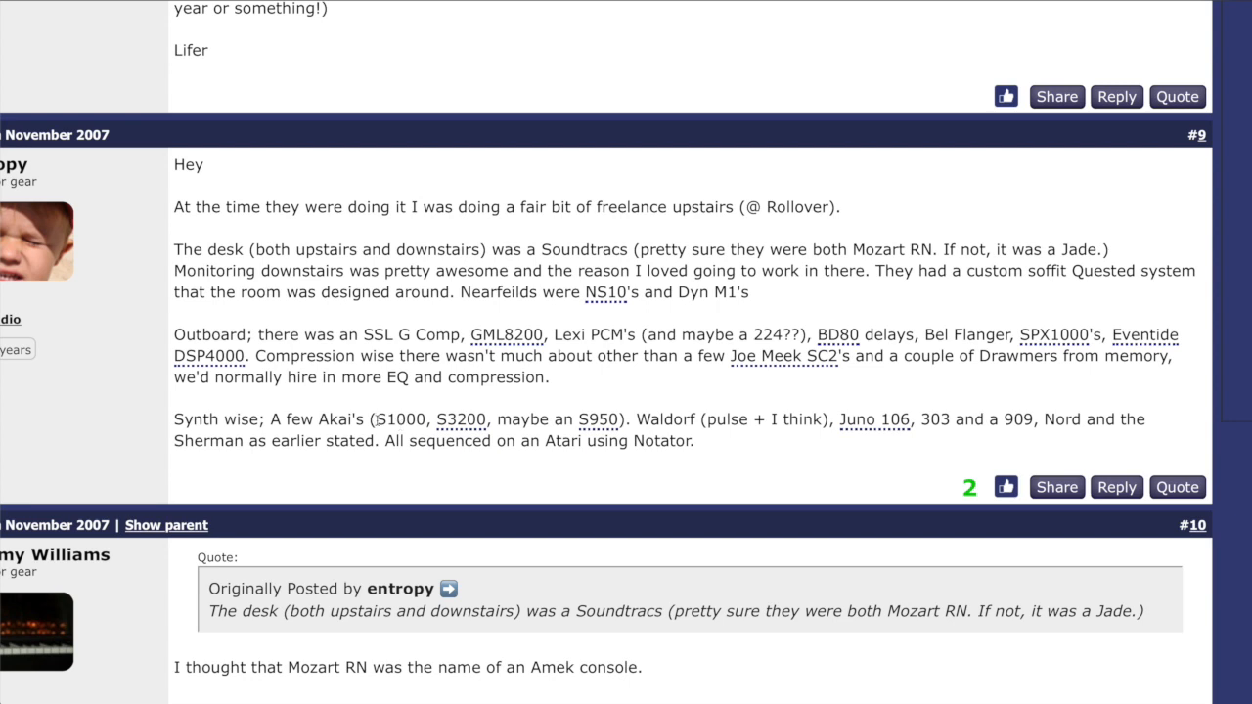
{"action": "double_click", "coordinate": [399, 418]}
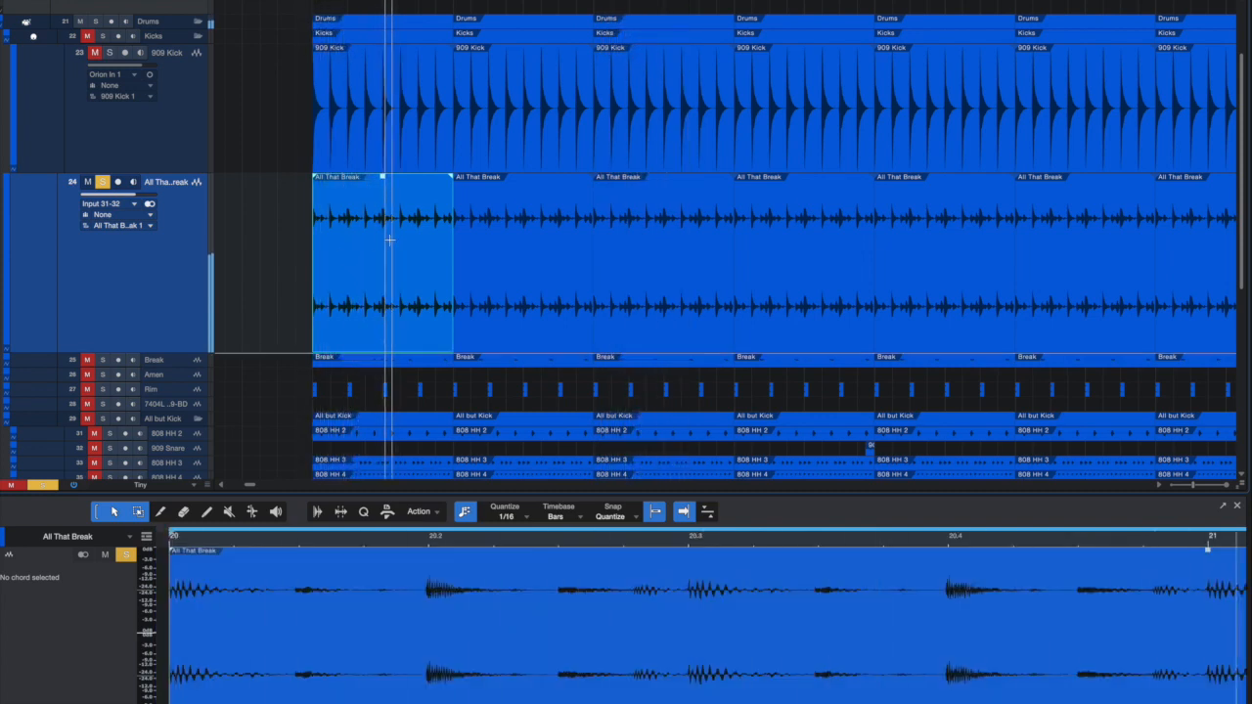
- Trim the first All That Break event's right edge so a gap precedes the next event
{"action": "left_click_drag", "start_coordinate": [453, 252], "coordinate": [391, 253]}
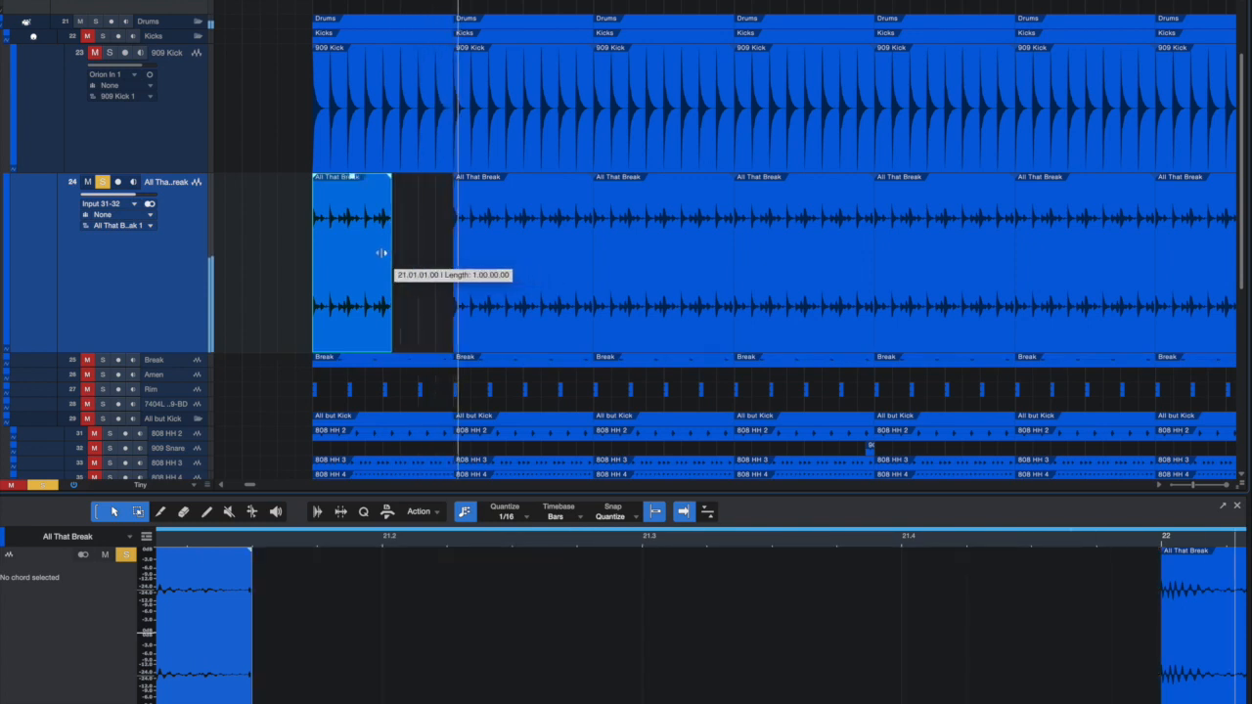
{"action": "left_click_drag", "start_coordinate": [391, 252], "coordinate": [336, 258]}
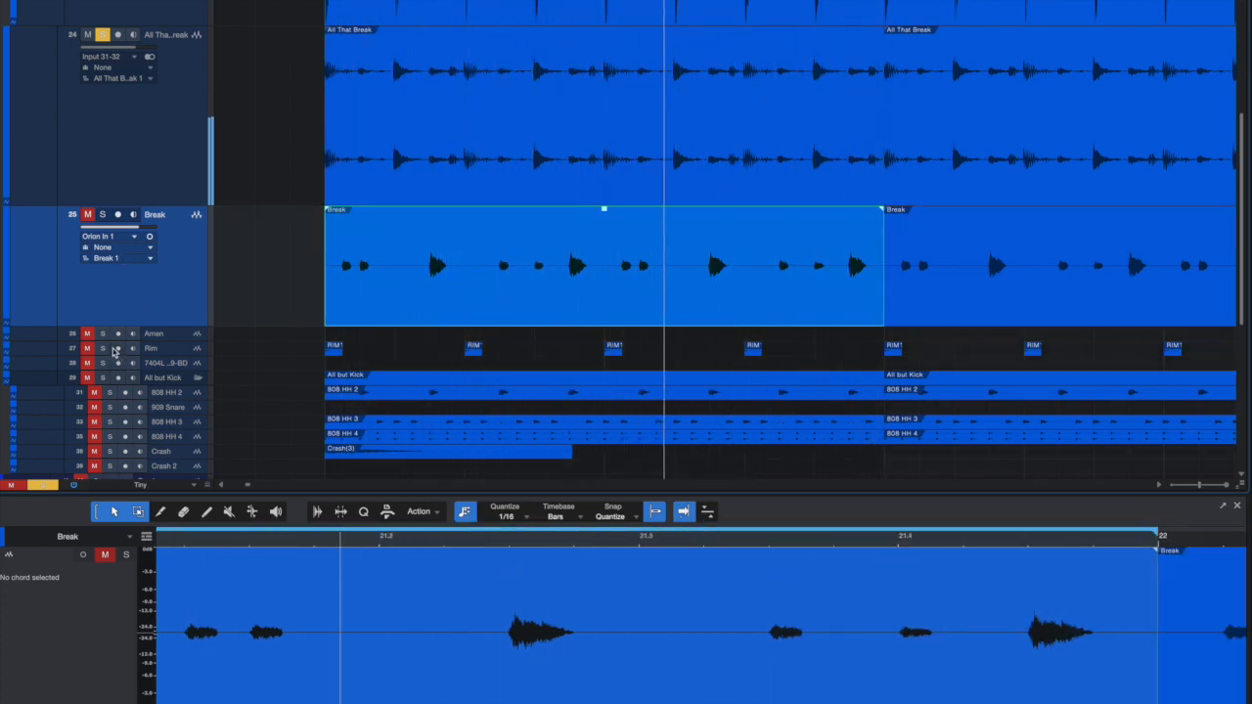
- Select the Break event so its loop appears in the editor pane
{"action": "left_click", "coordinate": [86, 348]}
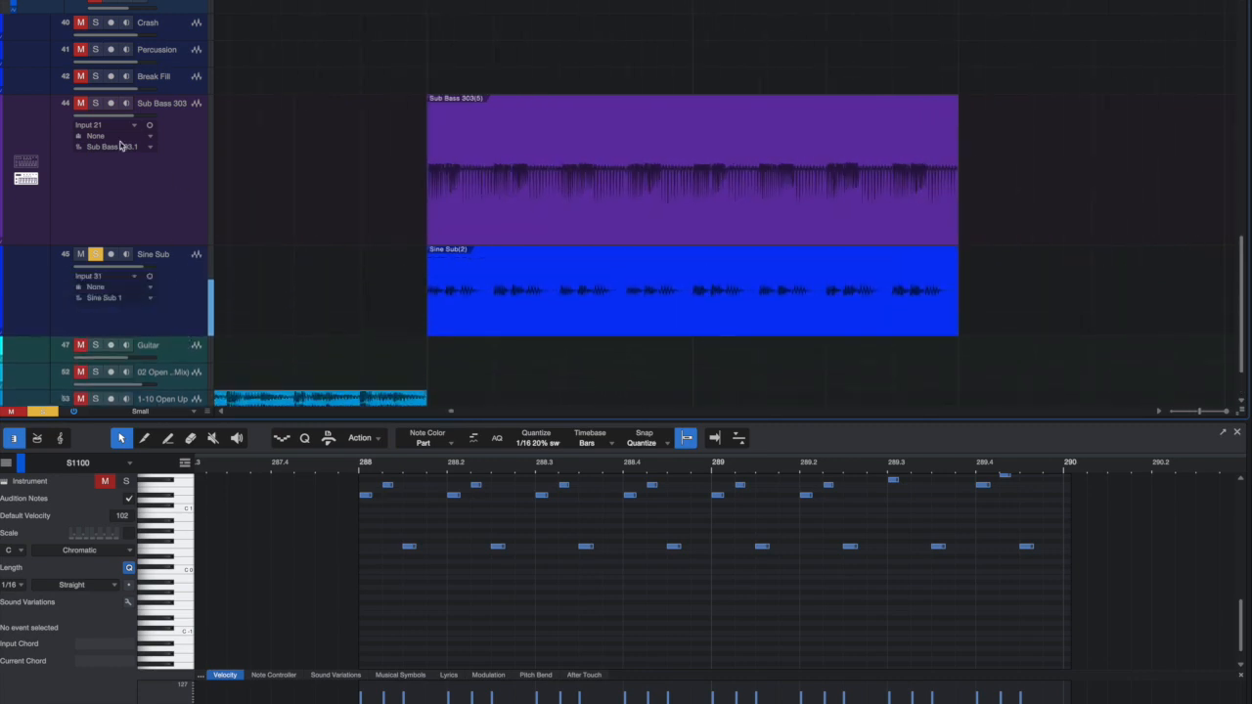
- Solo the Sub Bass 303 track to hear it layered with the Sine Sub bass
{"action": "left_click", "coordinate": [94, 102]}
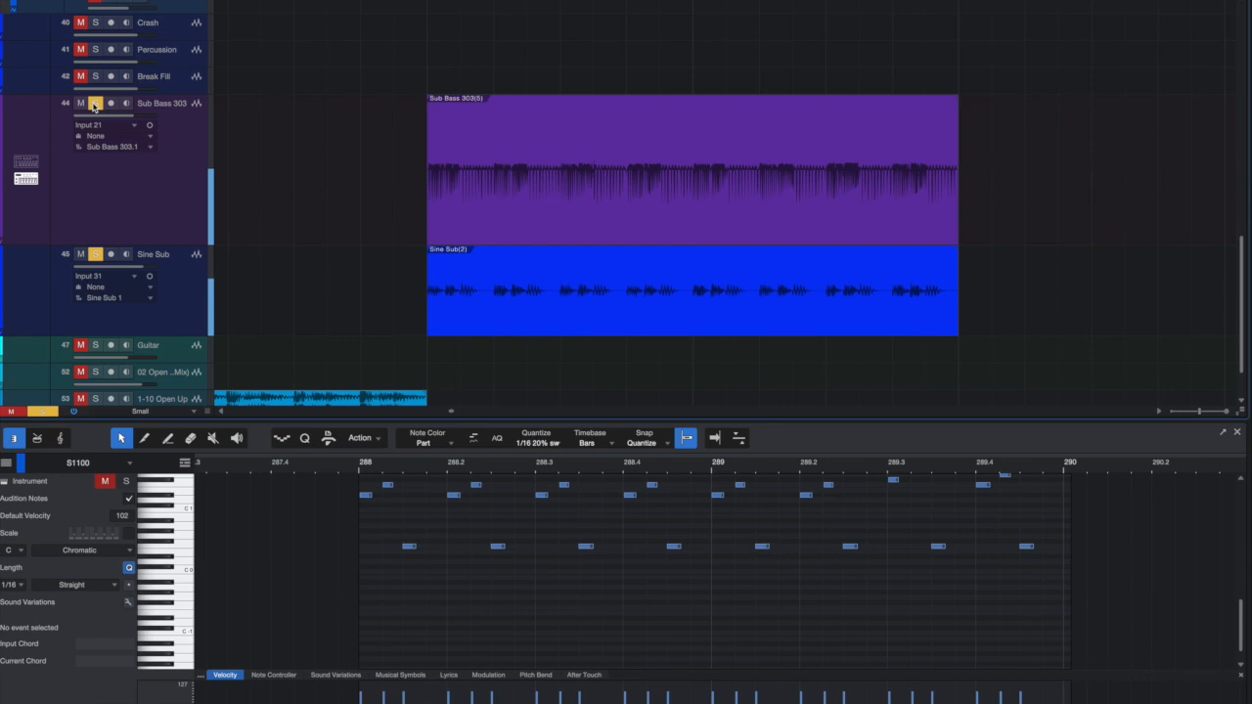
{"action": "left_click", "coordinate": [93, 101]}
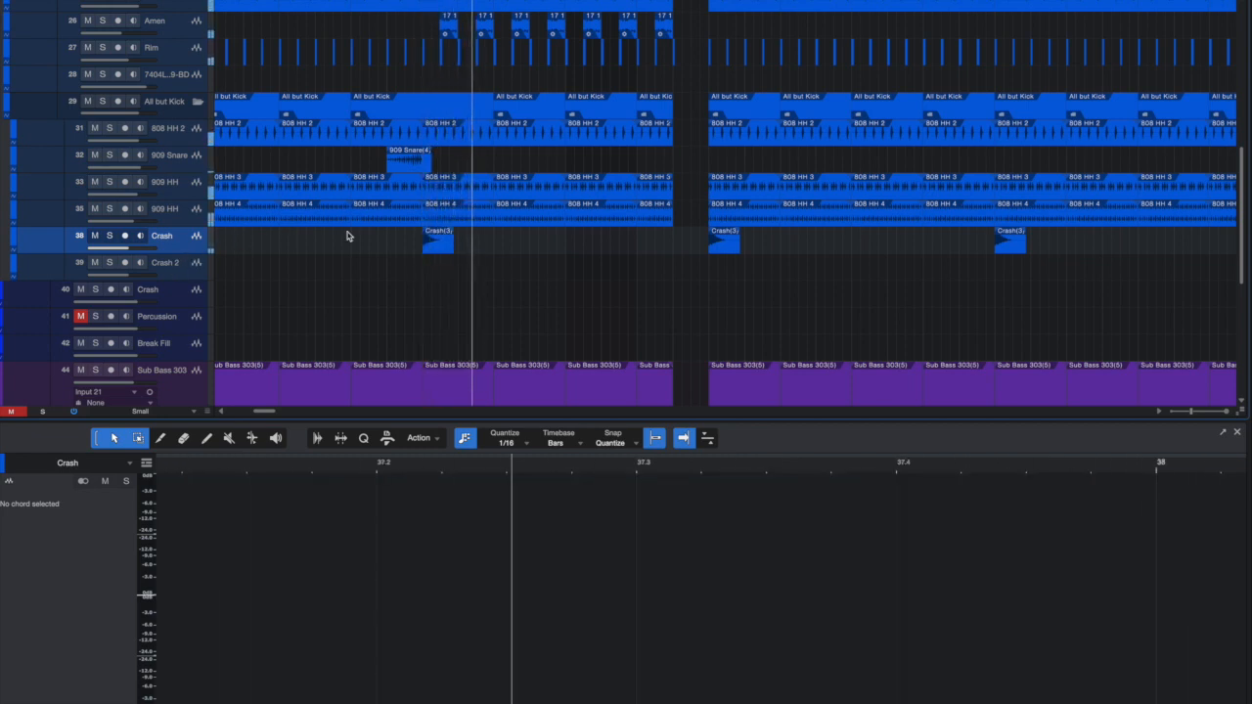
{"action": "scroll", "scroll_direction": "right", "scroll_amount": 3}
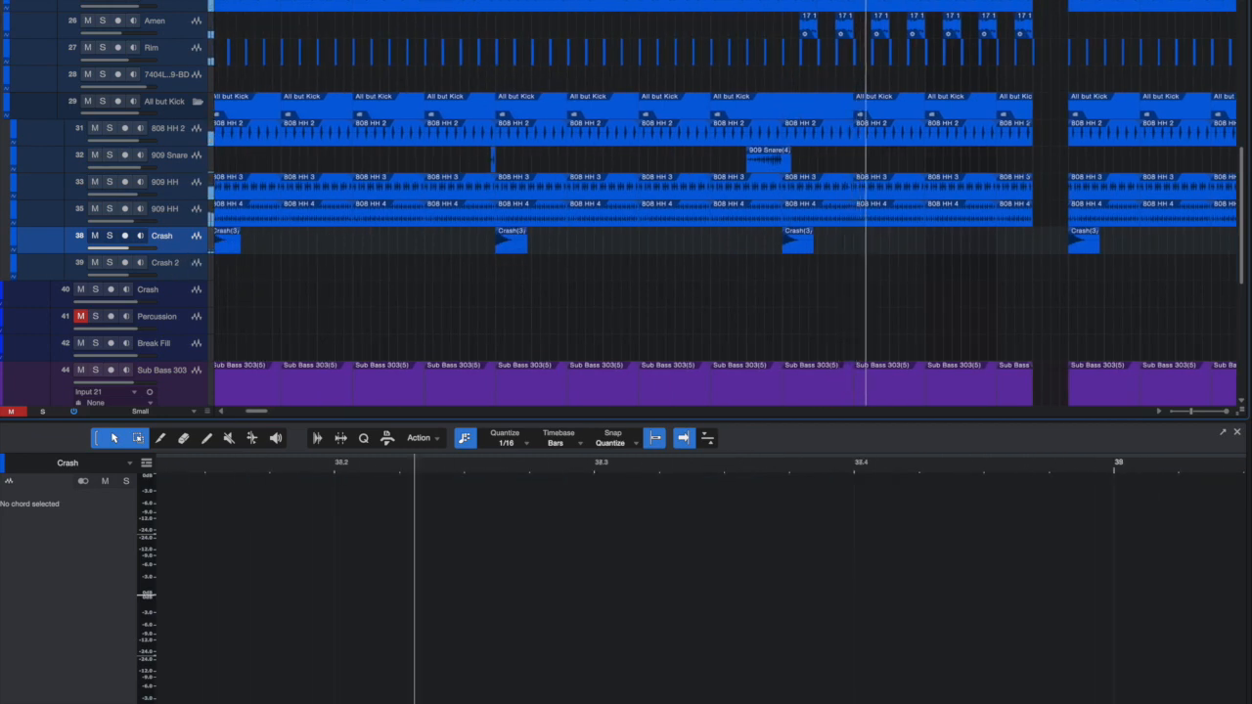
{"action": "left_click", "coordinate": [508, 238]}
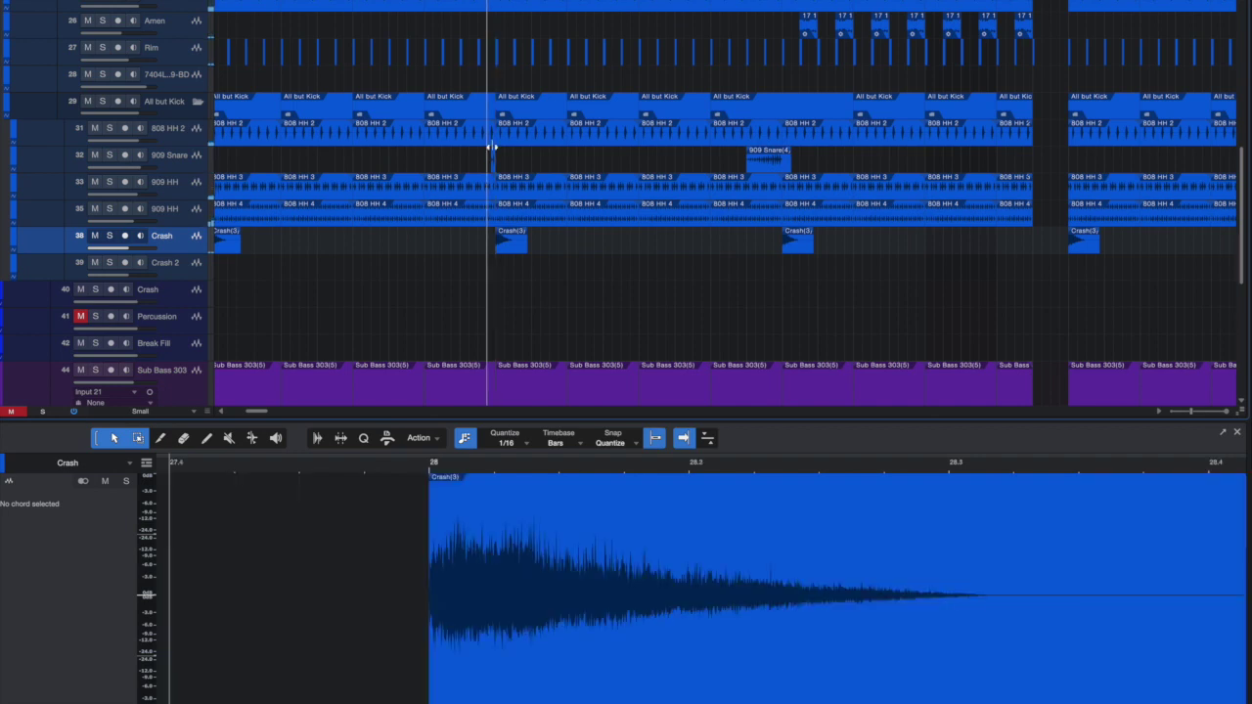
{"action": "left_click", "coordinate": [501, 159]}
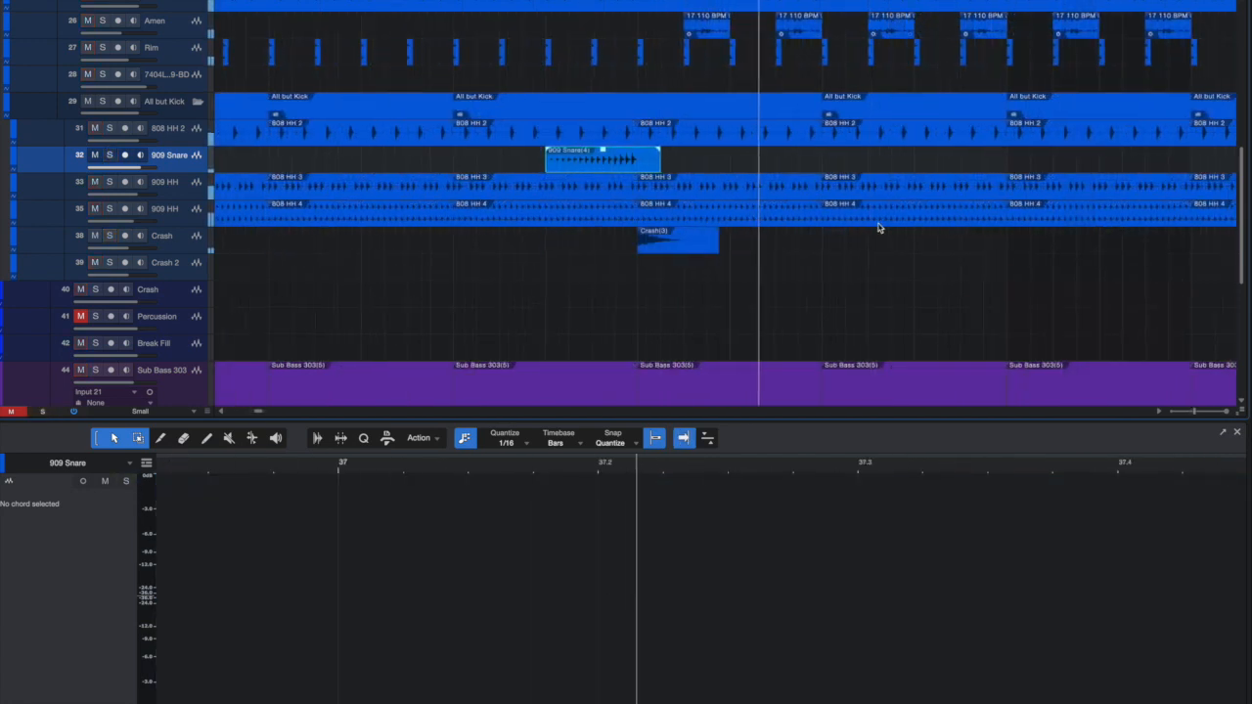
{"action": "scroll", "scroll_direction": "right", "scroll_amount": 3}
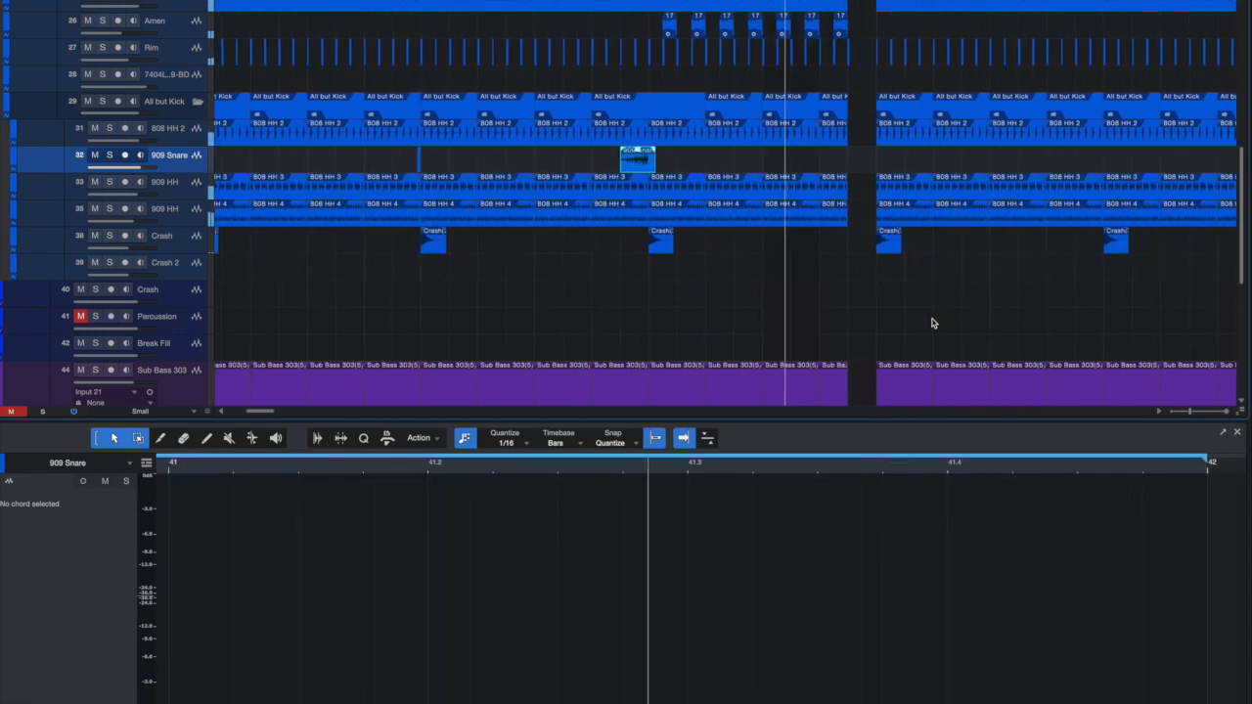
{"action": "scroll", "scroll_direction": "down", "scroll_amount": 3}
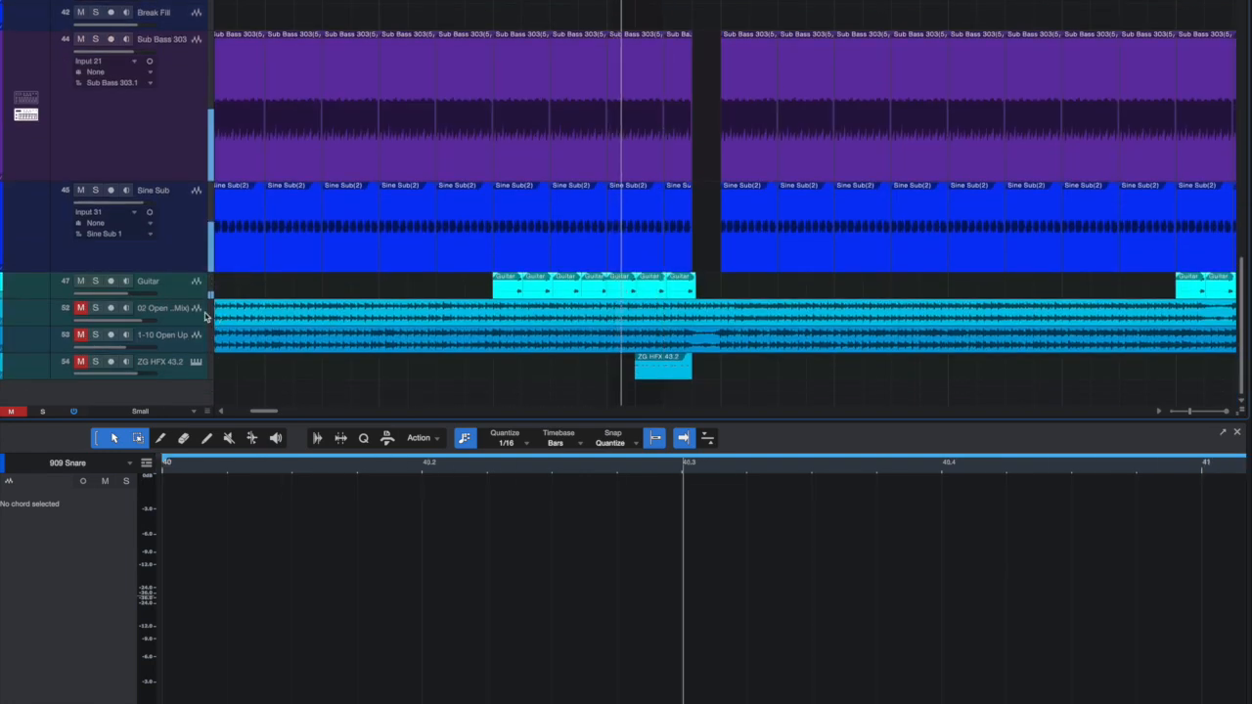
{"action": "left_click", "coordinate": [147, 281]}
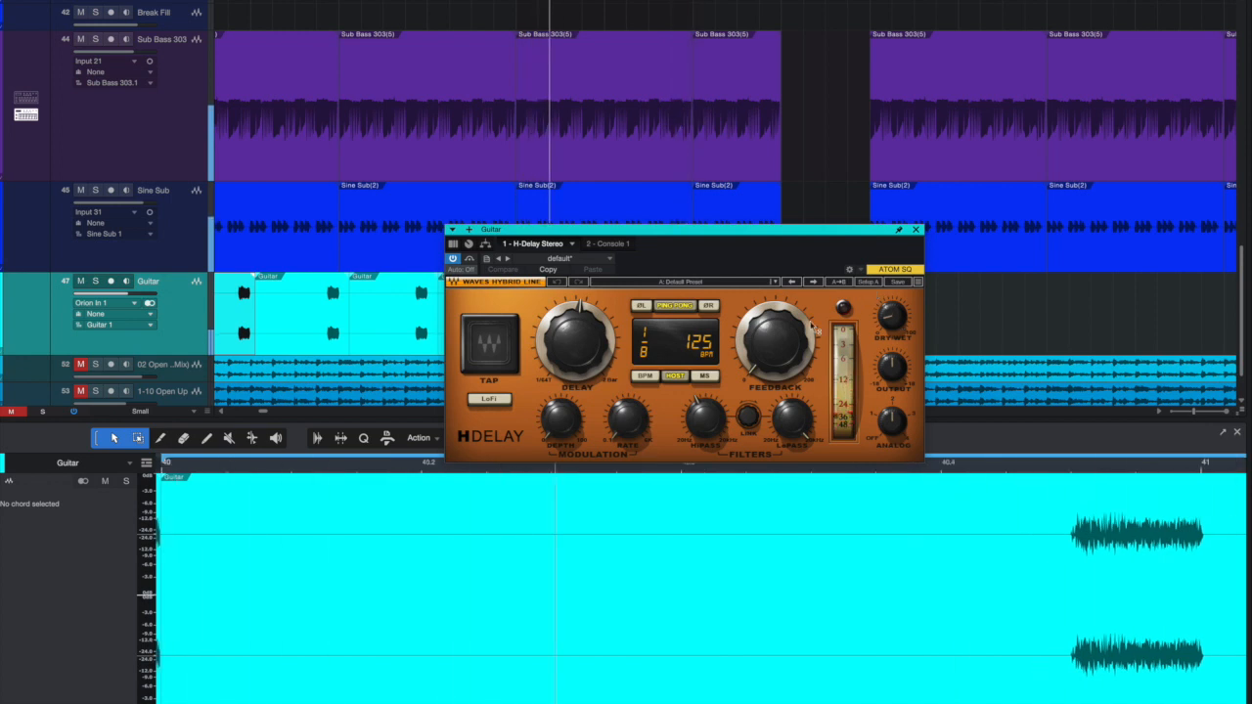
{"action": "left_click", "coordinate": [915, 229]}
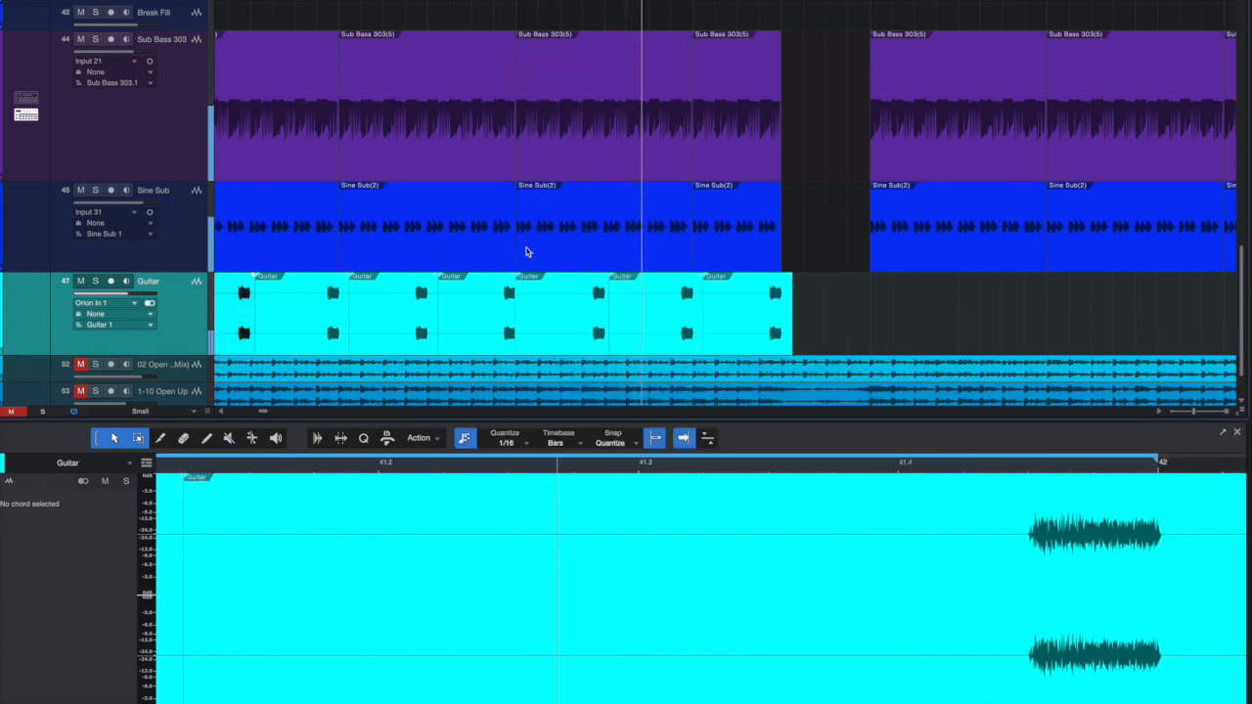
{"action": "scroll", "scroll_direction": "right", "scroll_amount": 3}
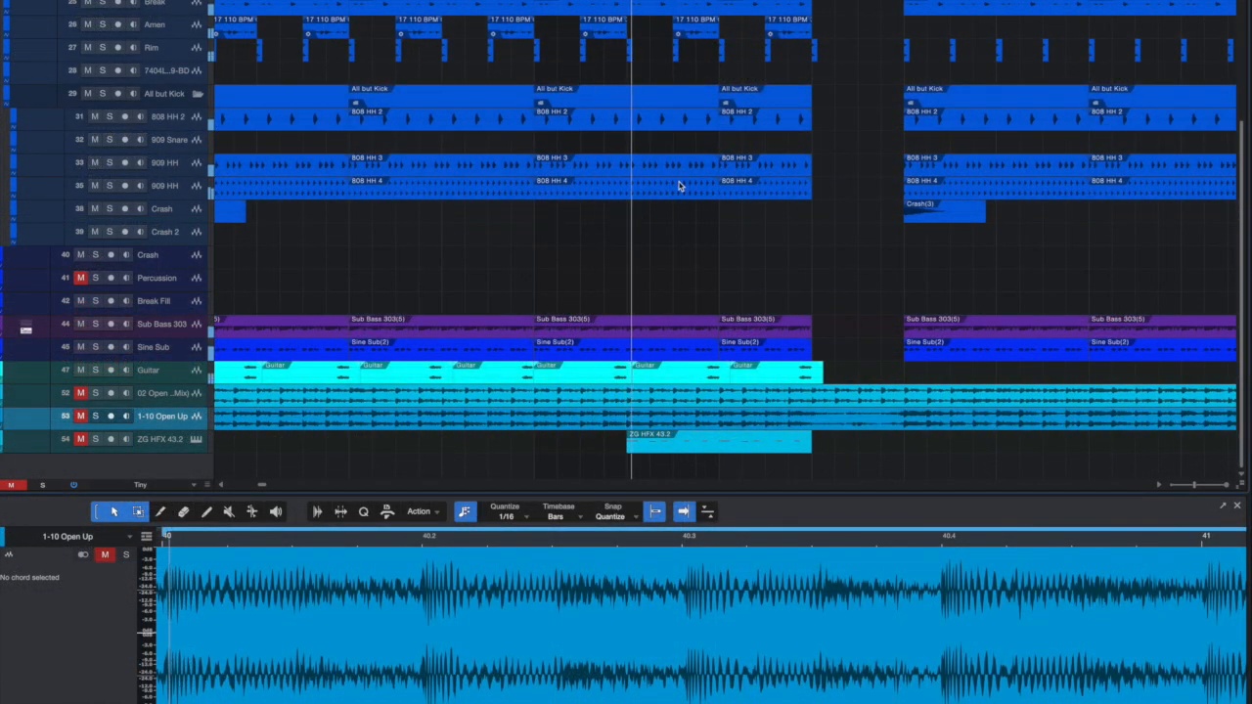
{"action": "scroll", "scroll_direction": "up", "scroll_amount": 3}
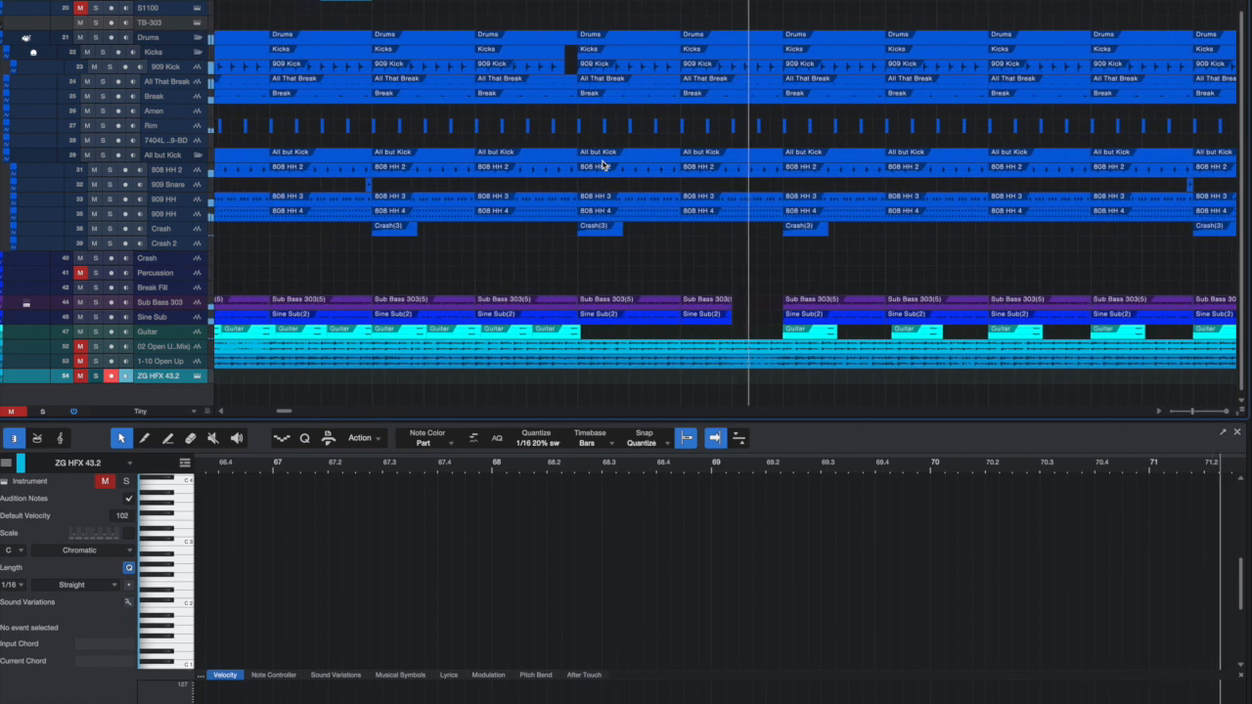
{"action": "scroll", "scroll_direction": "right", "scroll_amount": 3}
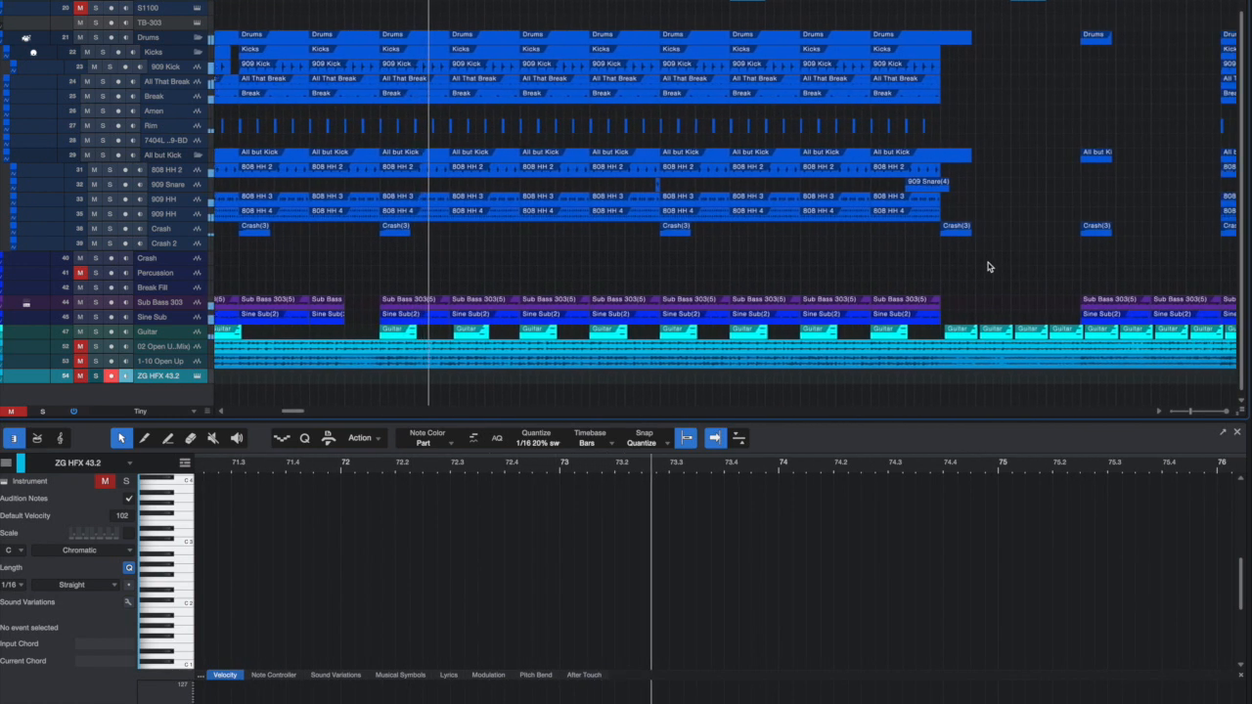
{"action": "scroll", "scroll_direction": "right", "scroll_amount": 3}
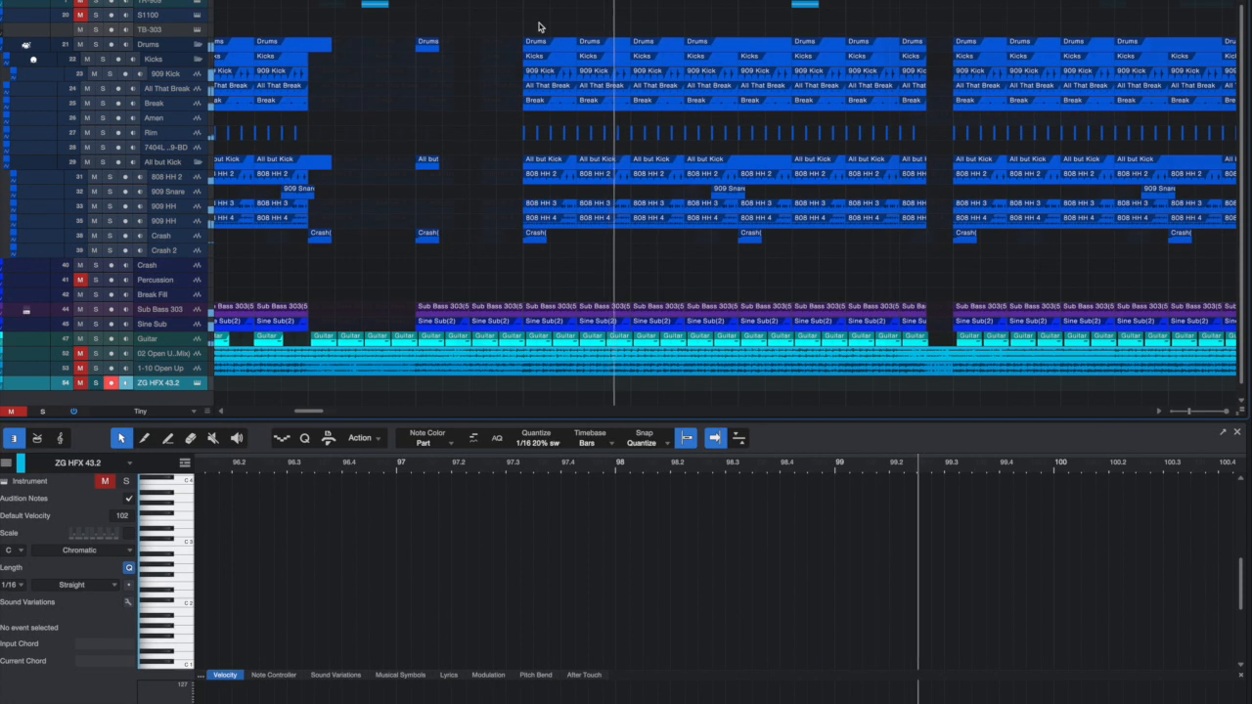
- Select the Amen event so its break waveform shows in the lower Edit view
{"action": "scroll", "scroll_direction": "right", "scroll_amount": 3}
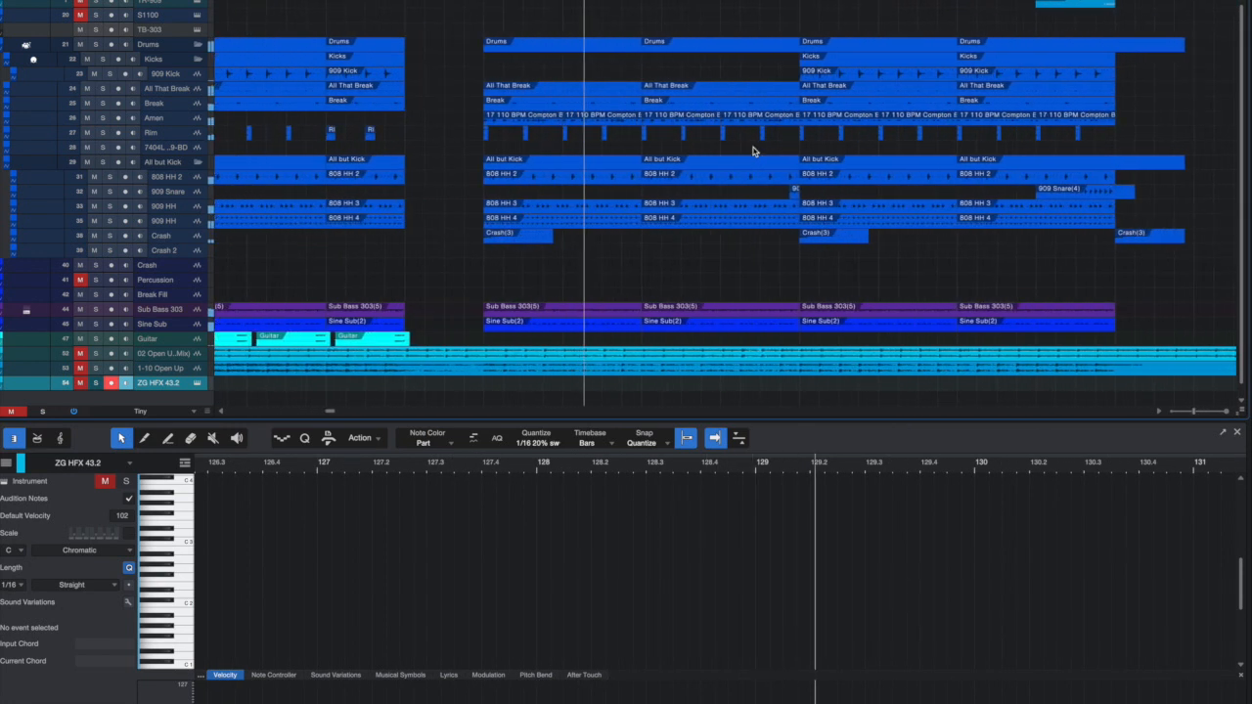
{"action": "left_click", "coordinate": [152, 118]}
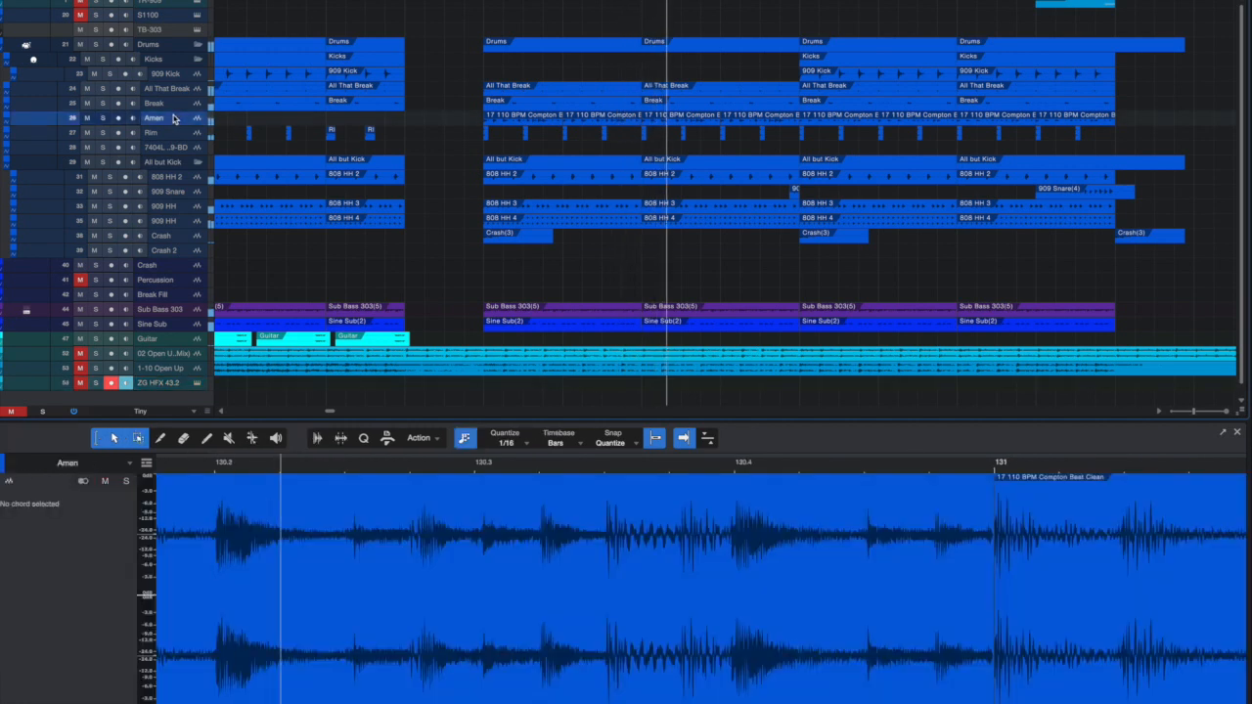